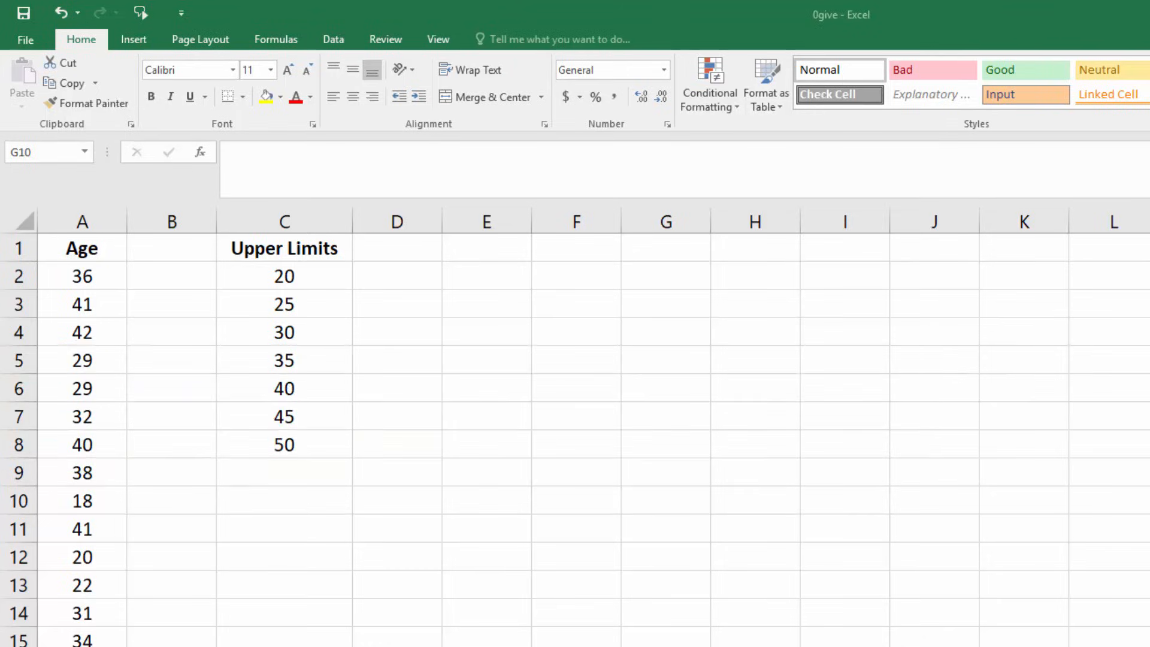
# - Show the Data ribbon tools over the Age and Upper Limits columns
pyautogui.moveTo(284, 248); pyautogui.dragTo(284, 444)
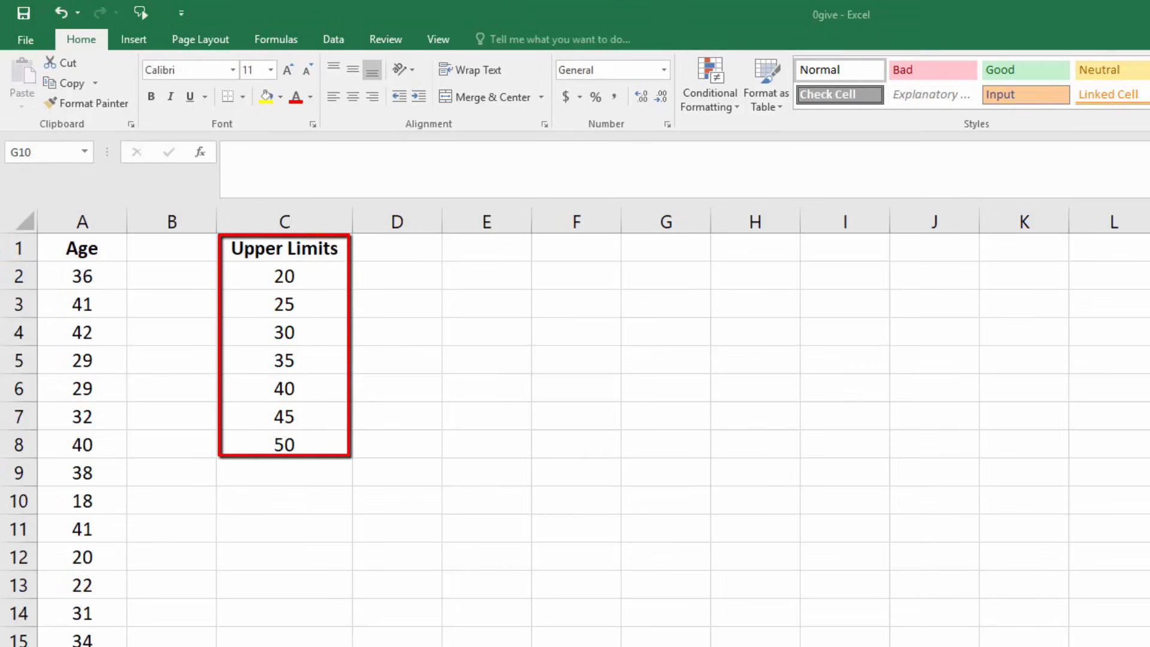
pyautogui.moveTo(359, 250)
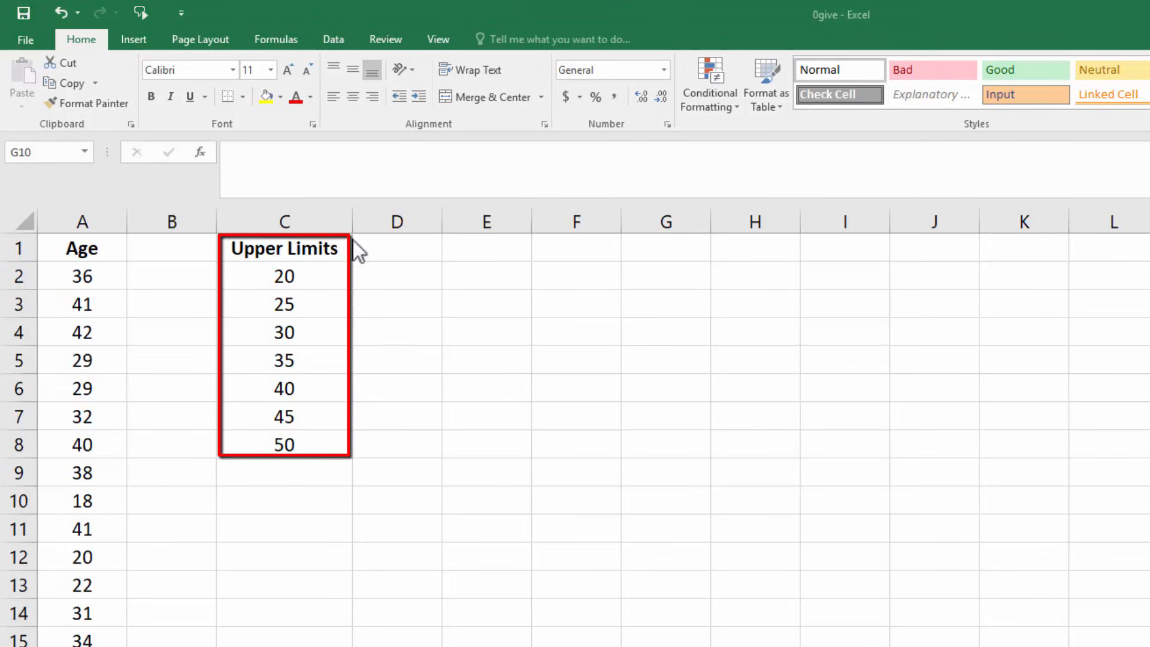
pyautogui.click(332, 38)
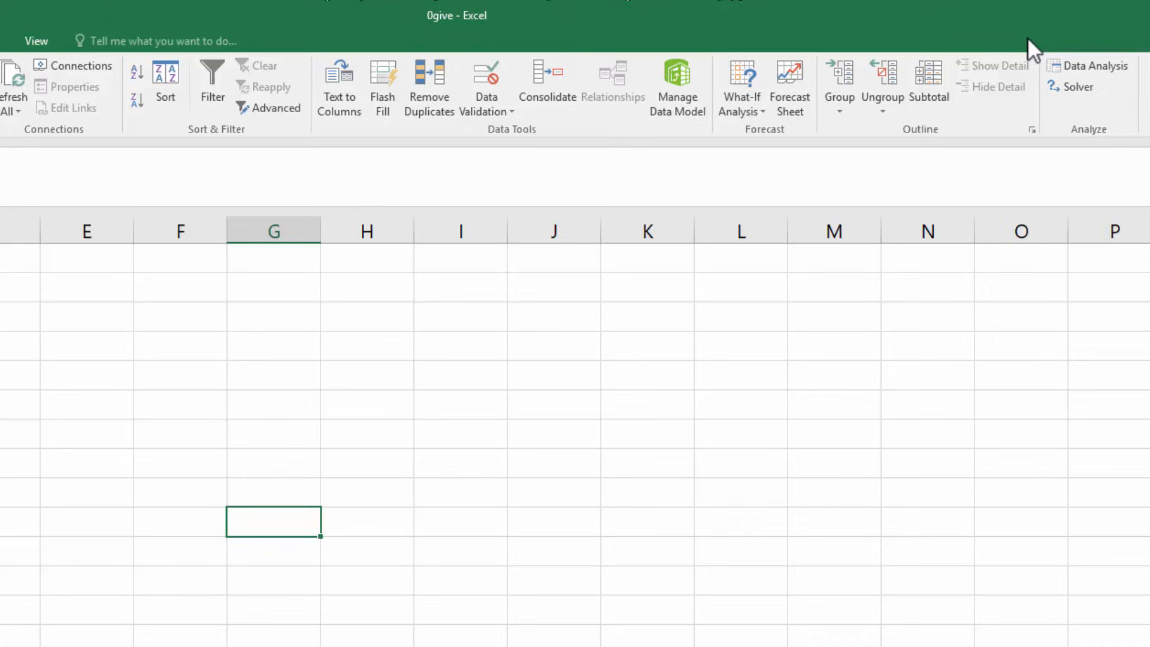
# - Start the Histogram tool from Data Analysis with Age A1:A121 as input
pyautogui.click(1094, 65)
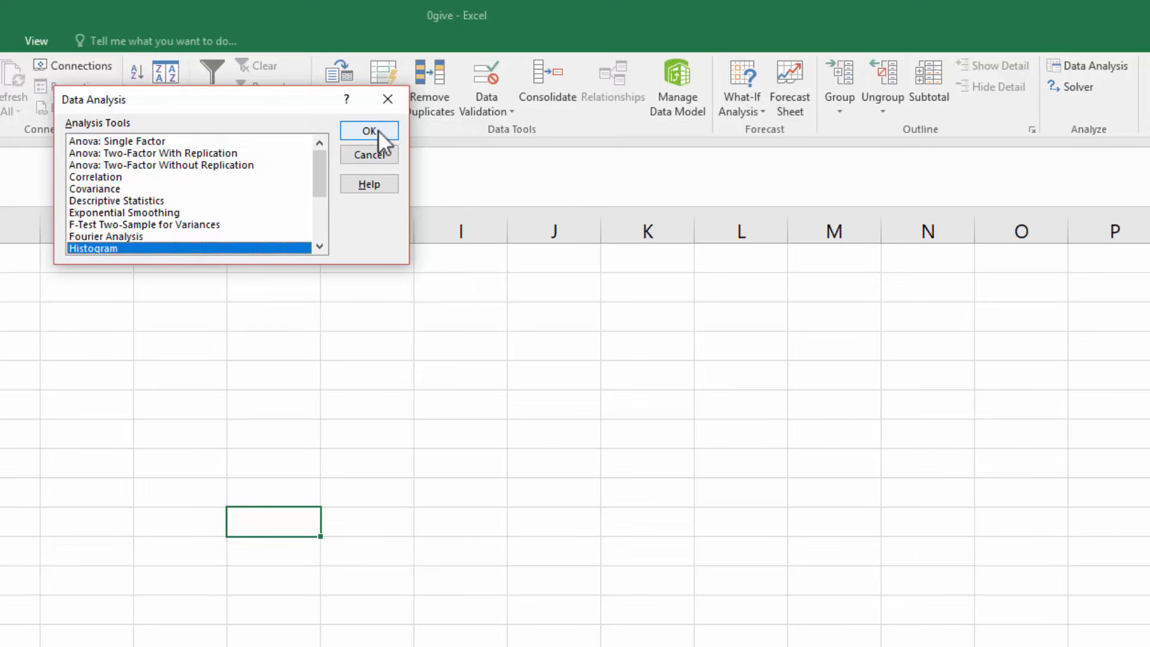
pyautogui.click(369, 131)
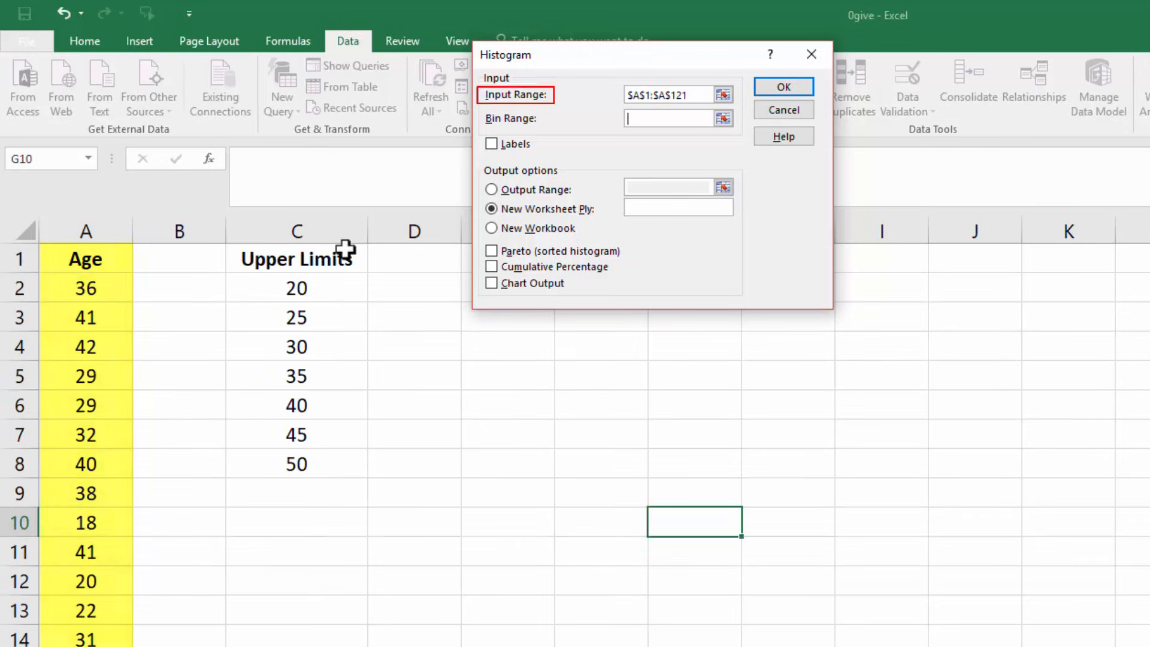
# - Run the histogram with bins C1:C8, labels, cumulative percentage and chart output
pyautogui.moveTo(296, 259); pyautogui.dragTo(296, 464)
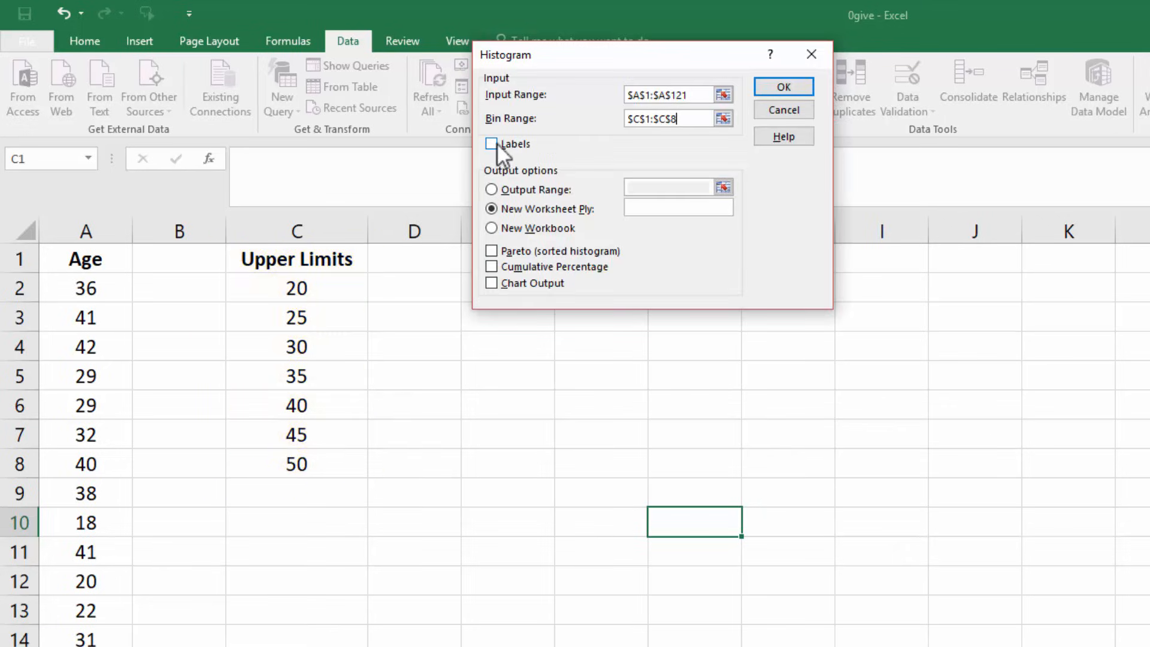
pyautogui.click(492, 144)
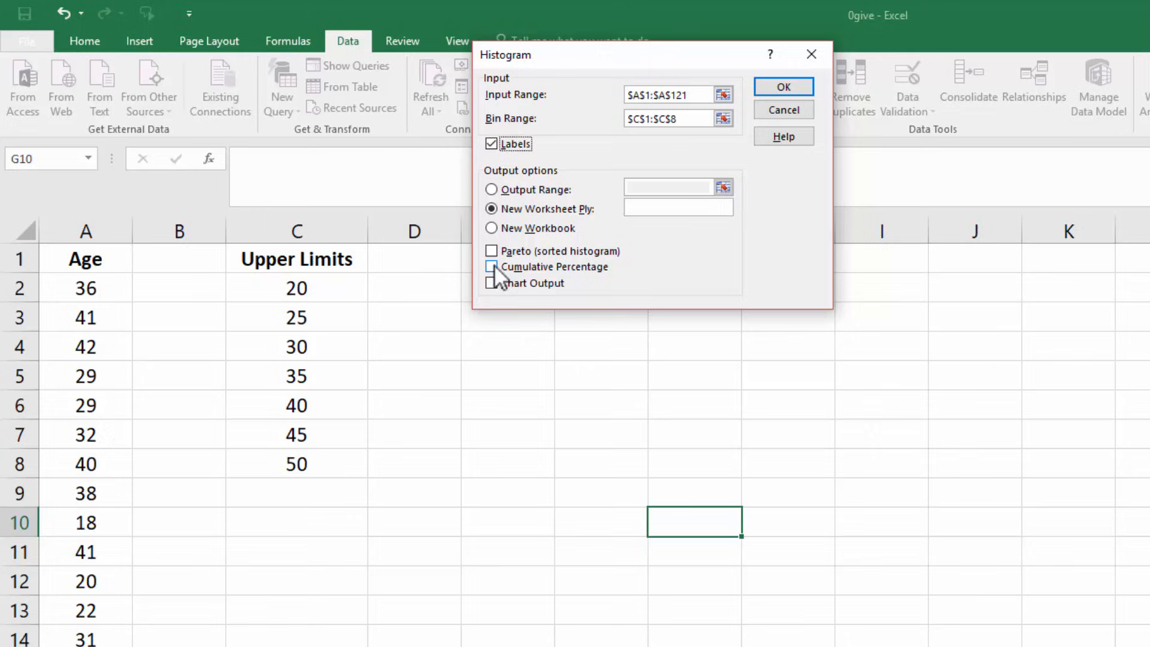
pyautogui.click(491, 266)
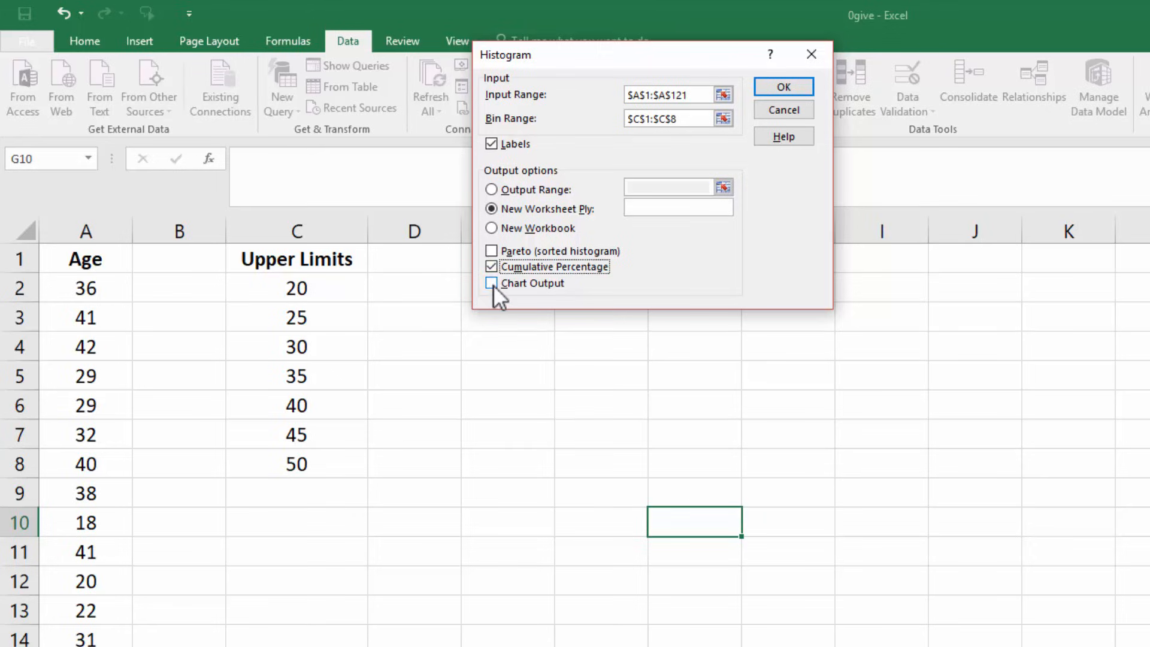
pyautogui.click(492, 282)
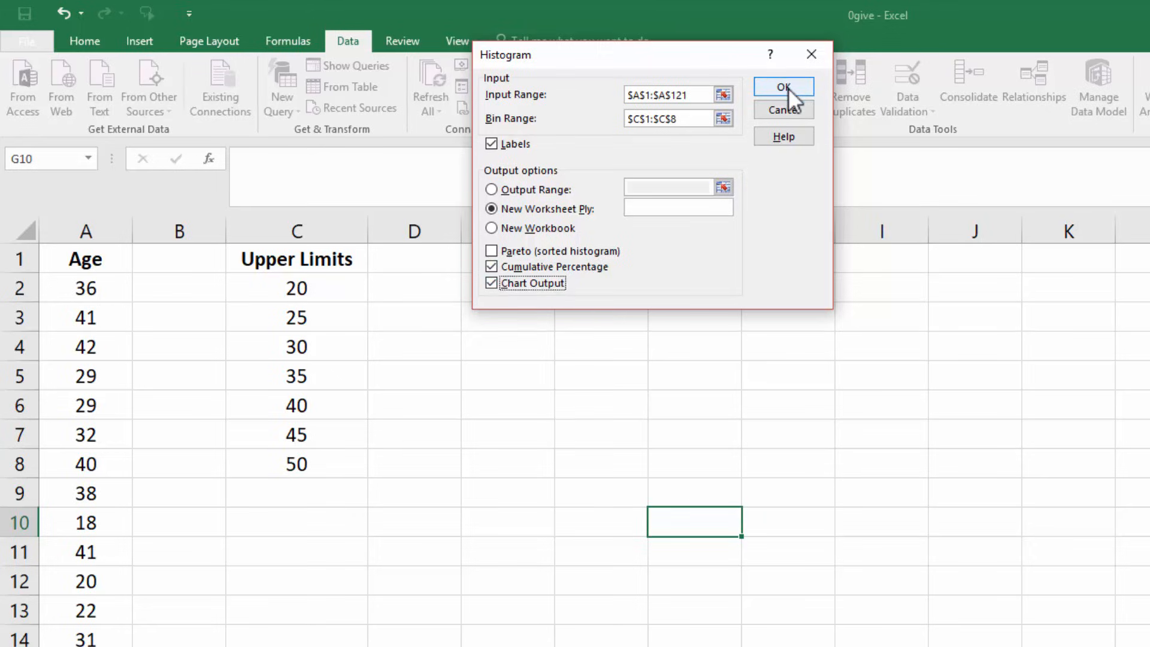
pyautogui.click(783, 86)
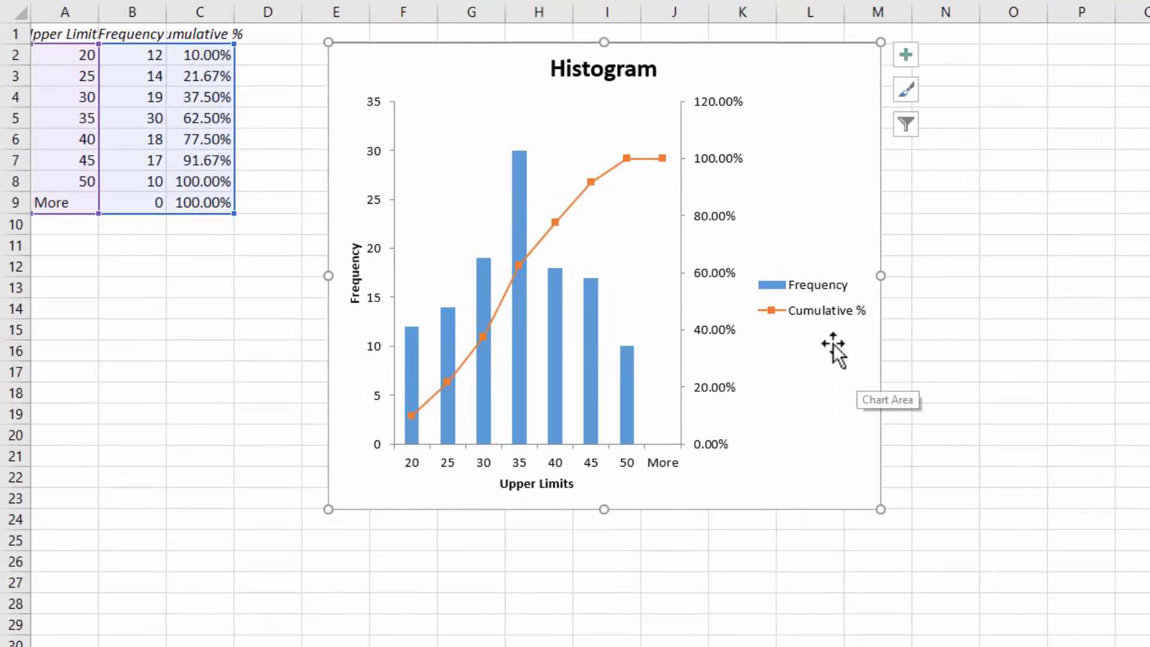
pyautogui.moveTo(815, 330)
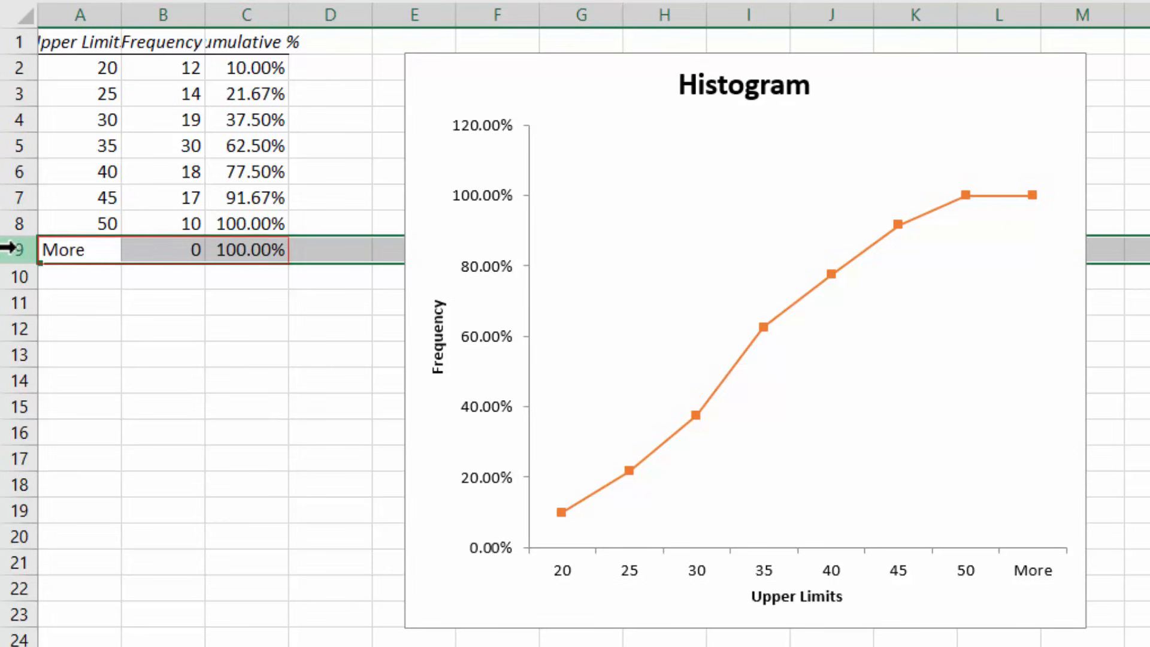
# - Delete the More row so the cumulative % output ends at 50
pyautogui.rightClick(62, 249)
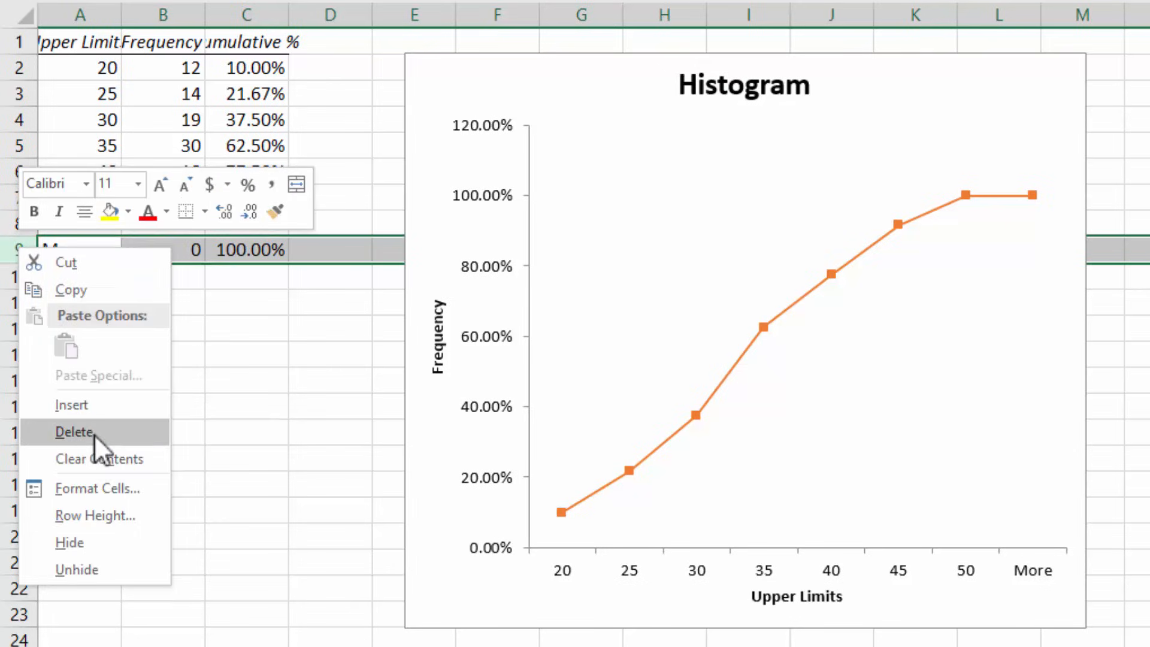
pyautogui.click(73, 431)
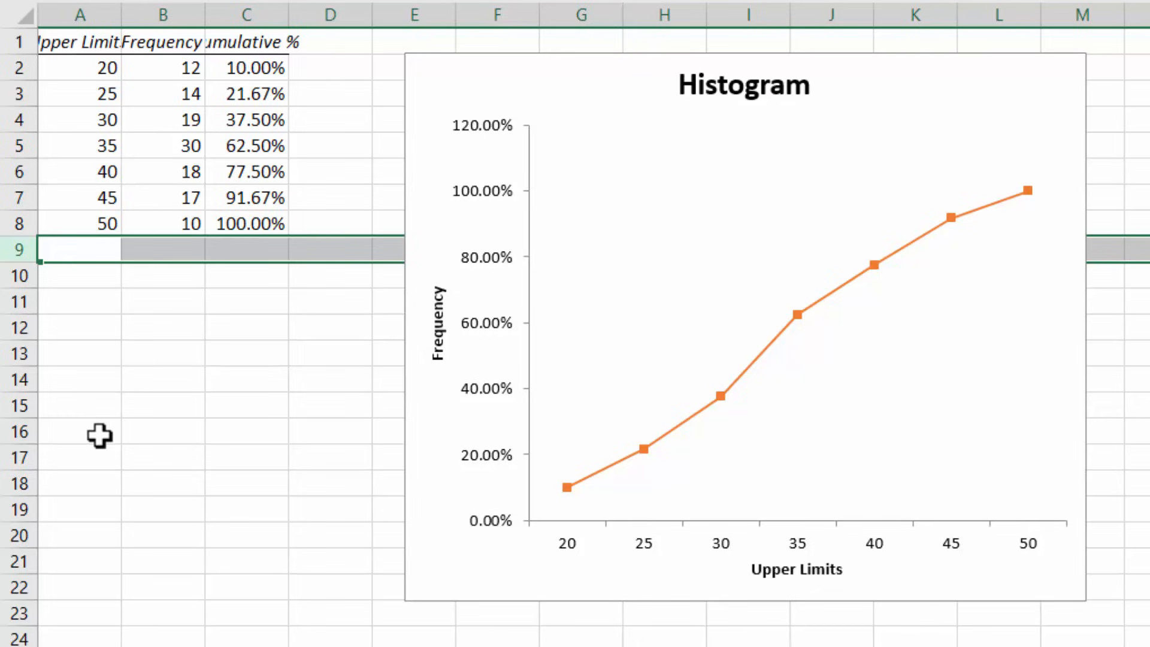
pyautogui.moveTo(708, 100)
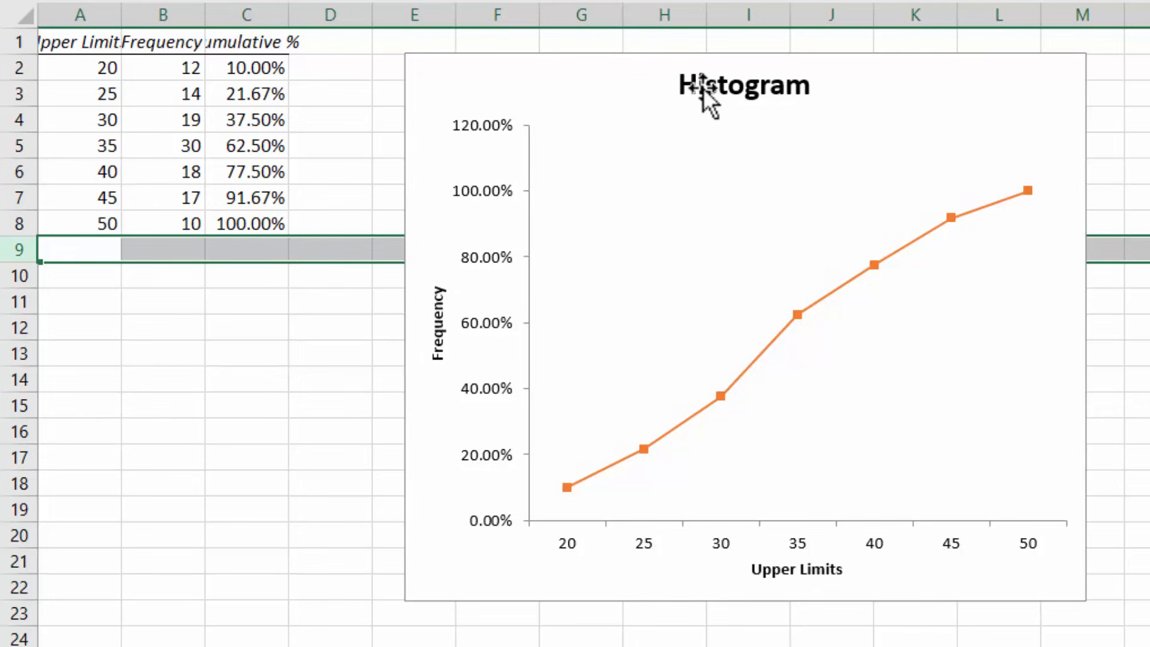
# - Retitle the chart 'Ogive' and select the Frequency axis title for renaming
pyautogui.doubleClick(743, 85)
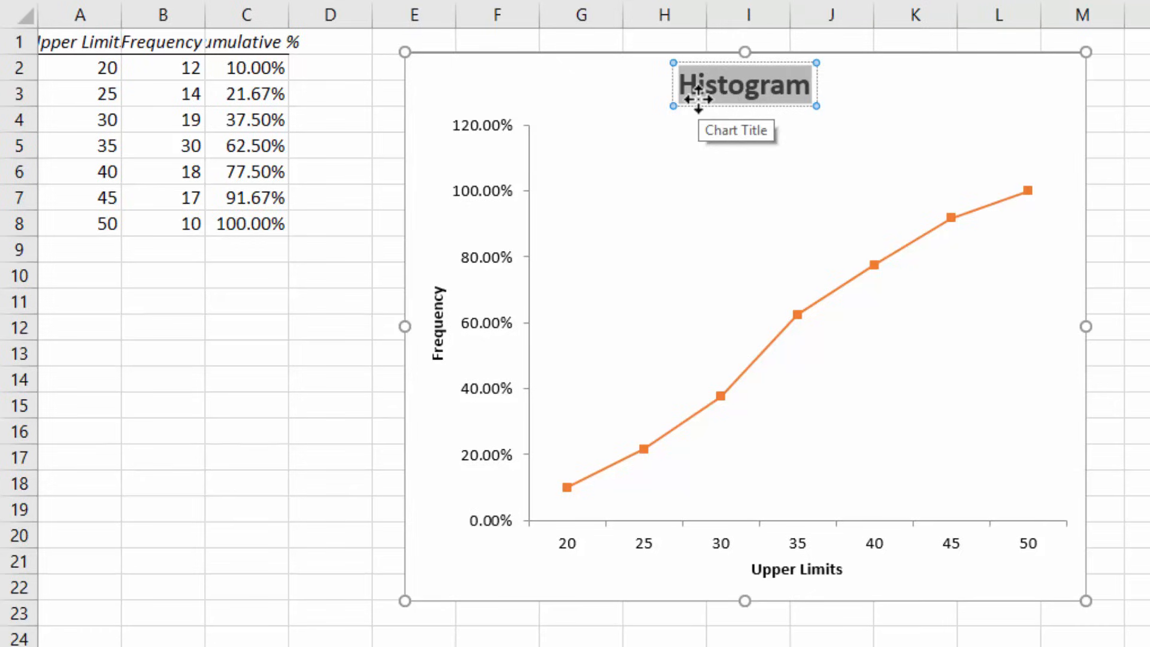
pyautogui.write('Ogive')
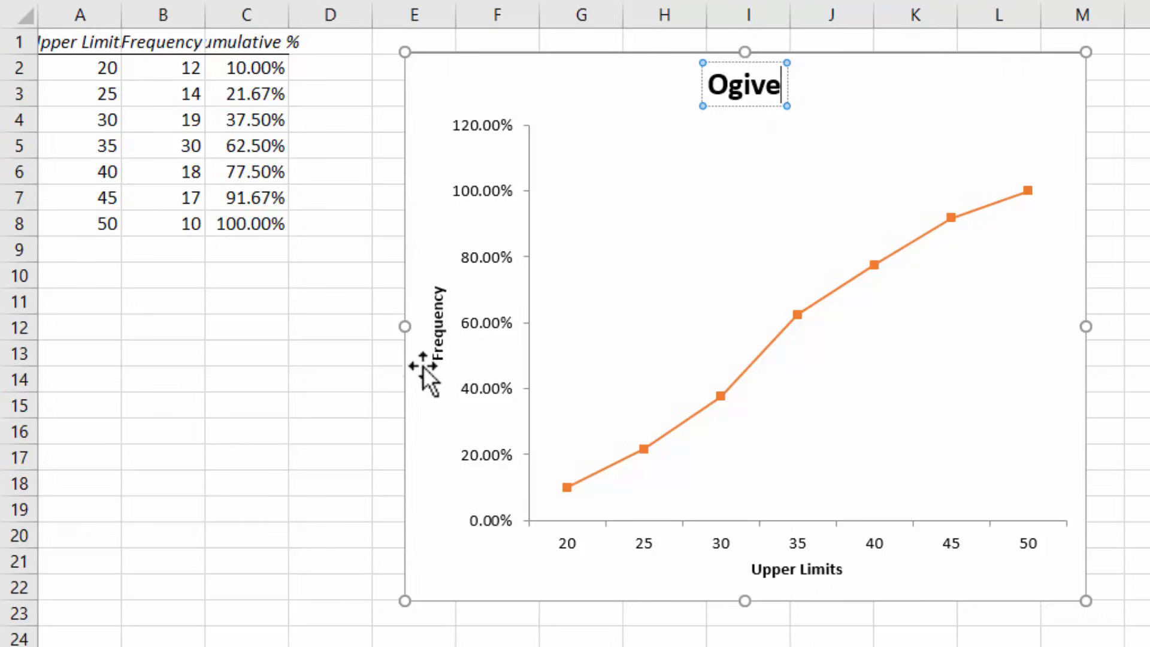
pyautogui.click(436, 322)
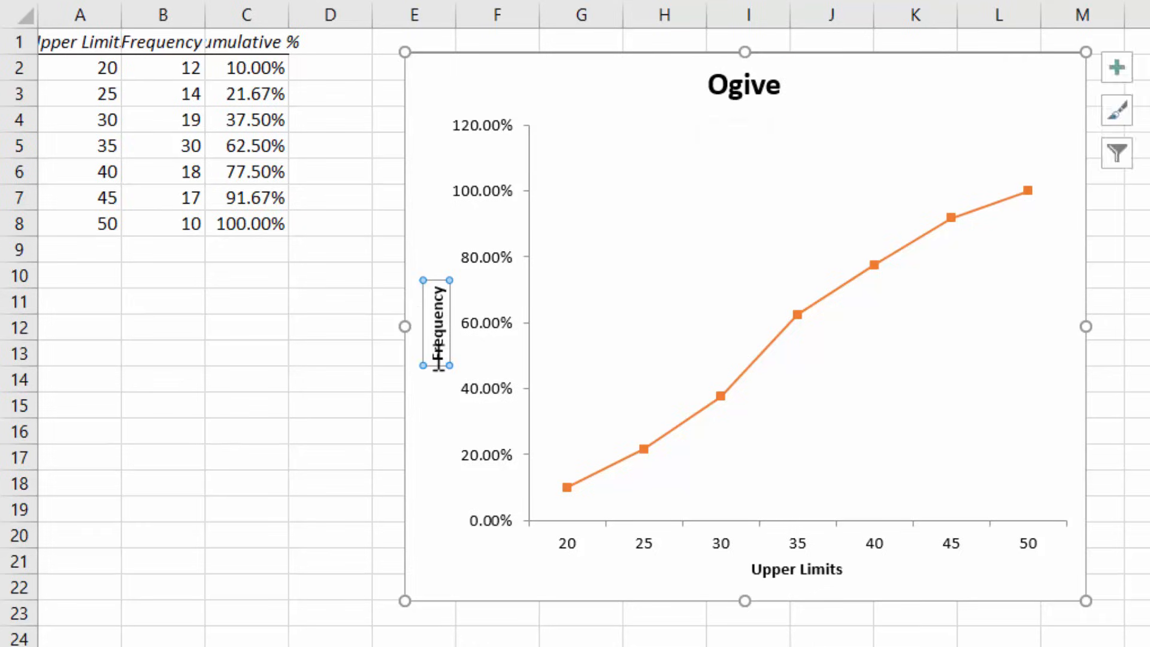
pyautogui.moveTo(435, 318)
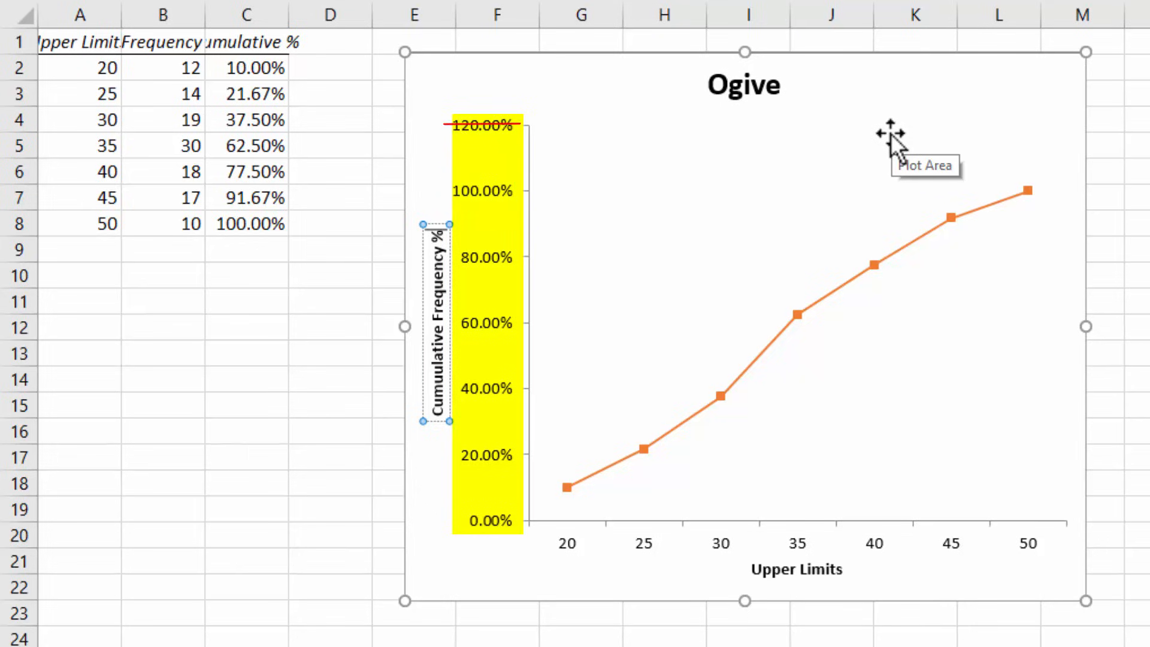
# - Set the vertical axis maximum bound to 1 so it tops out at 100%
pyautogui.rightClick(481, 125)
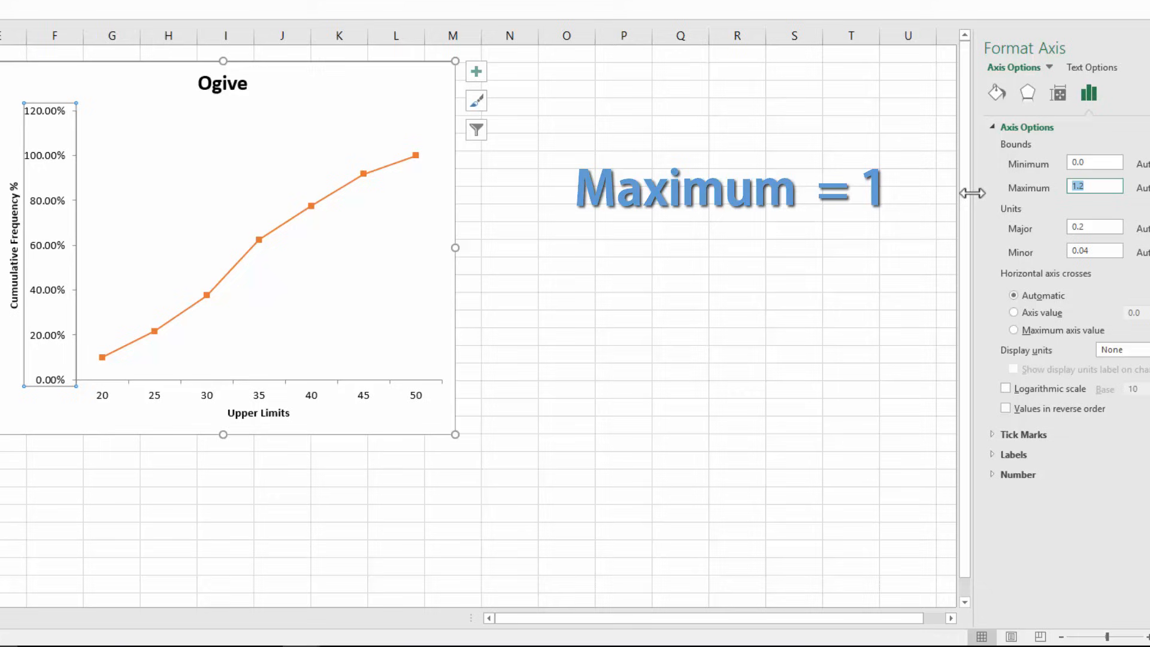
pyautogui.write('1')
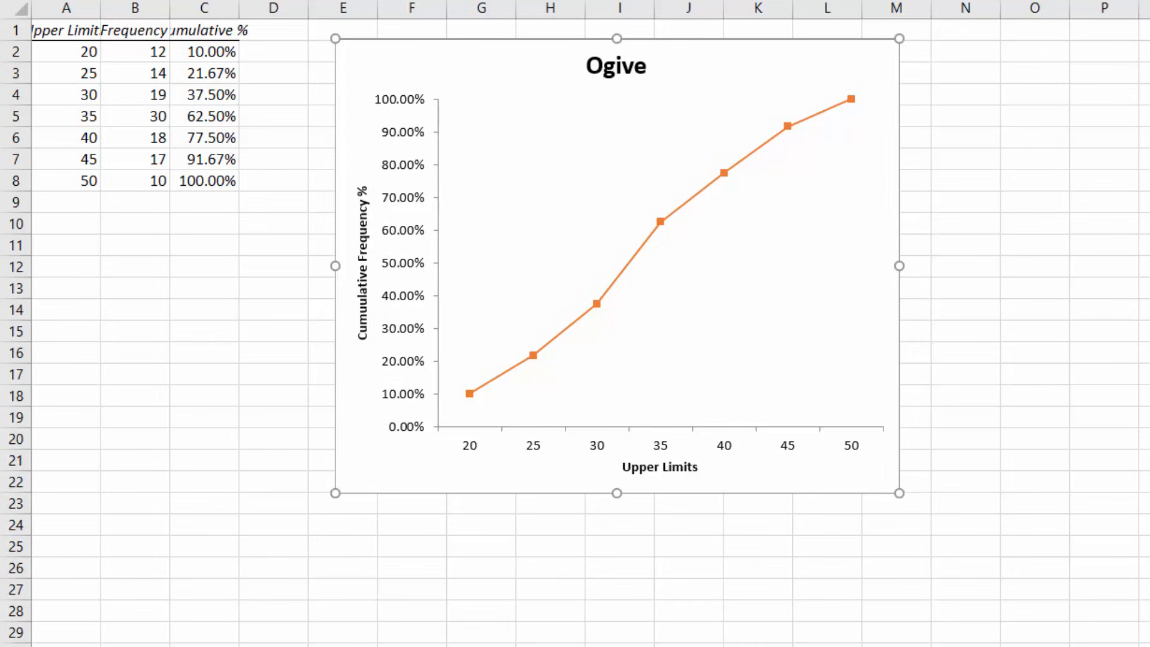
pyautogui.moveTo(721, 215)
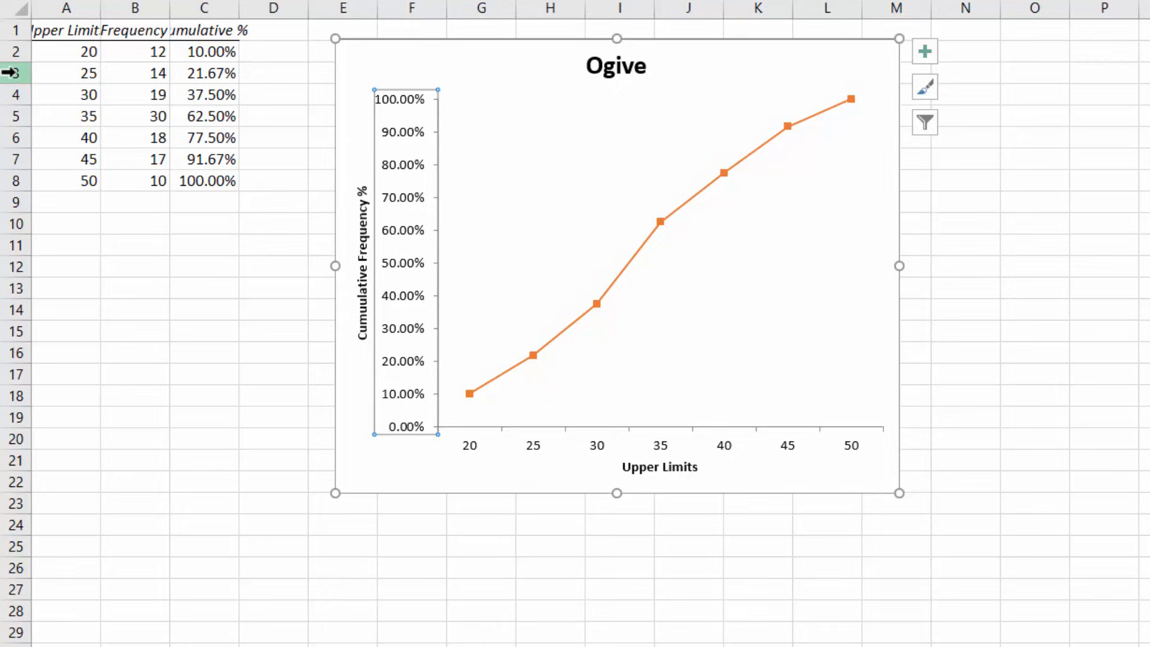
# - Insert a starting row with upper limit 15, frequency 0 and 0.00%
pyautogui.rightClick(12, 73)
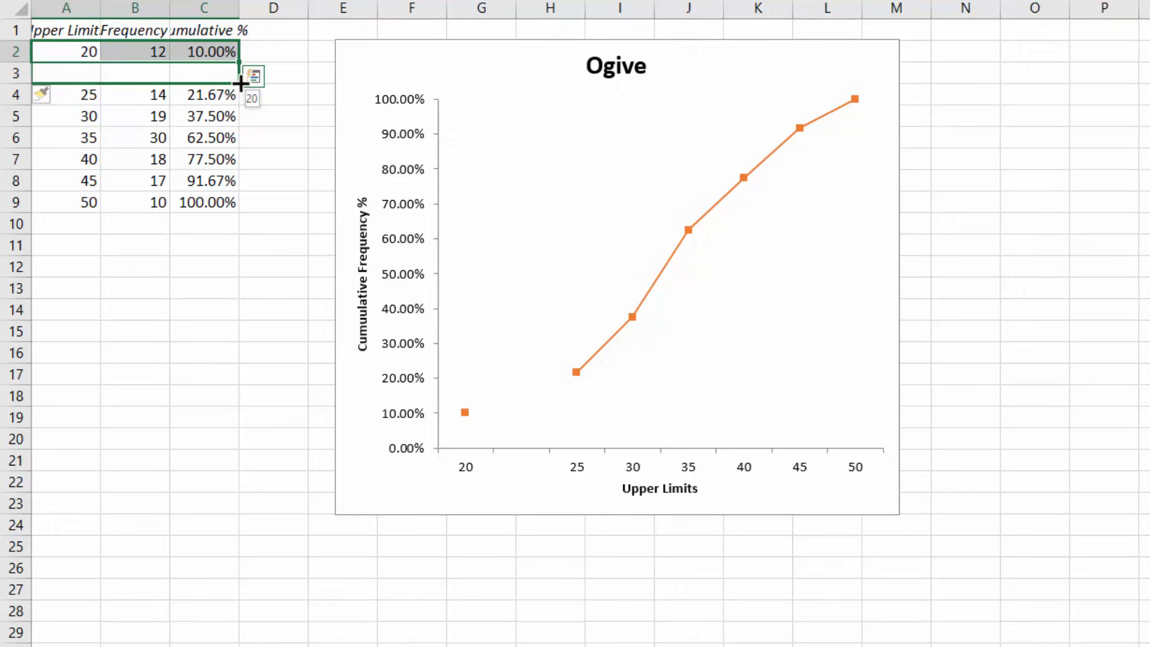
pyautogui.moveTo(240, 63); pyautogui.dragTo(240, 83)
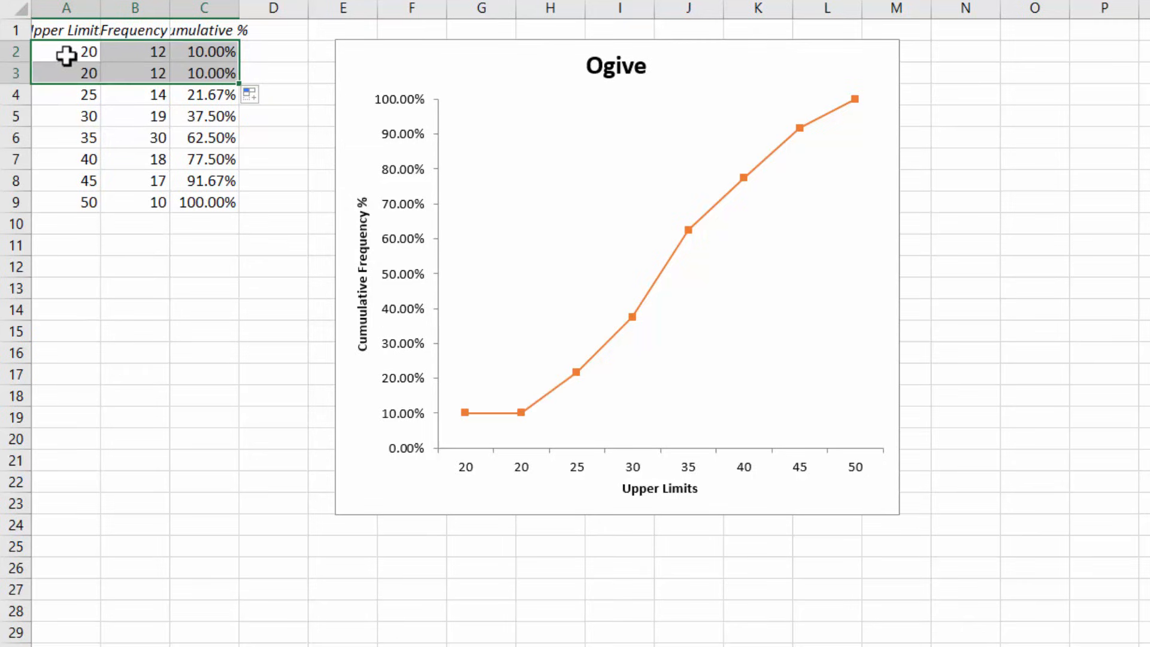
pyautogui.click(66, 52)
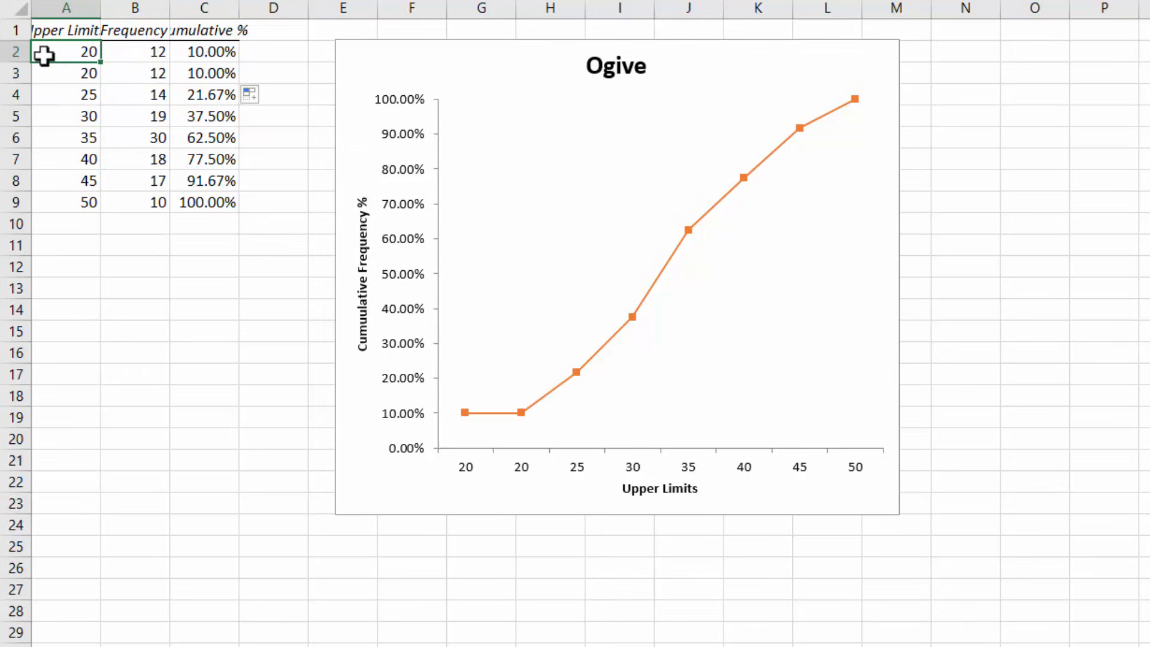
pyautogui.write('15')
pyautogui.click(135, 51)
pyautogui.write('0')
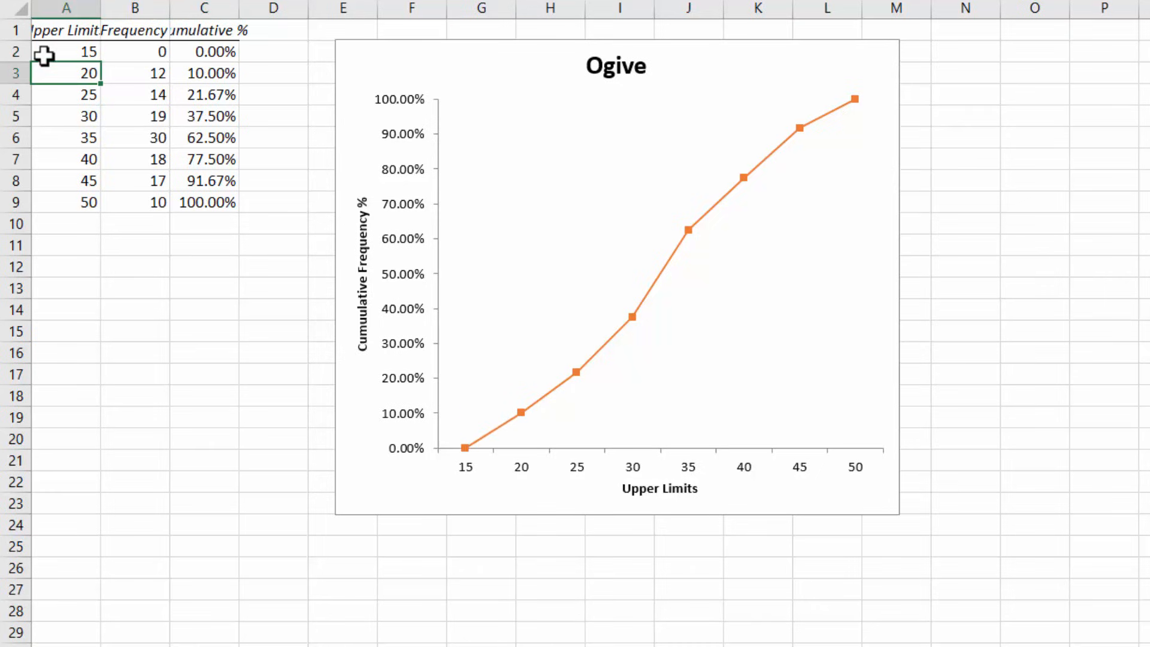
pyautogui.click(616, 279)
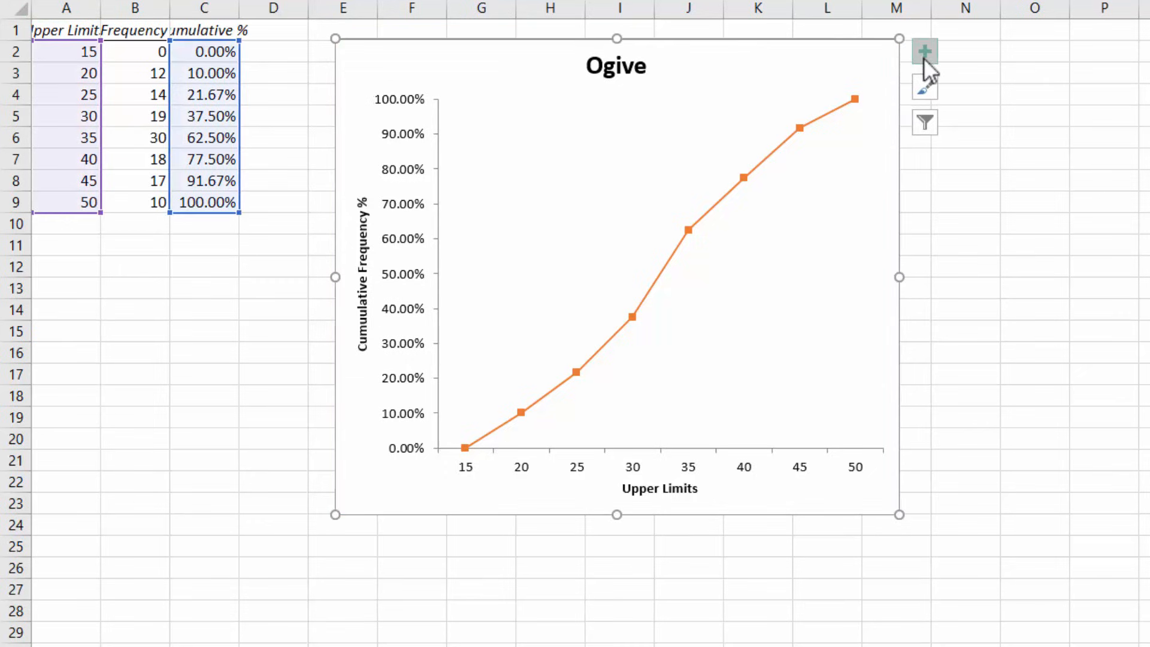
# - Turn on Data Labels so every ogive point shows its percentage
pyautogui.click(925, 51)
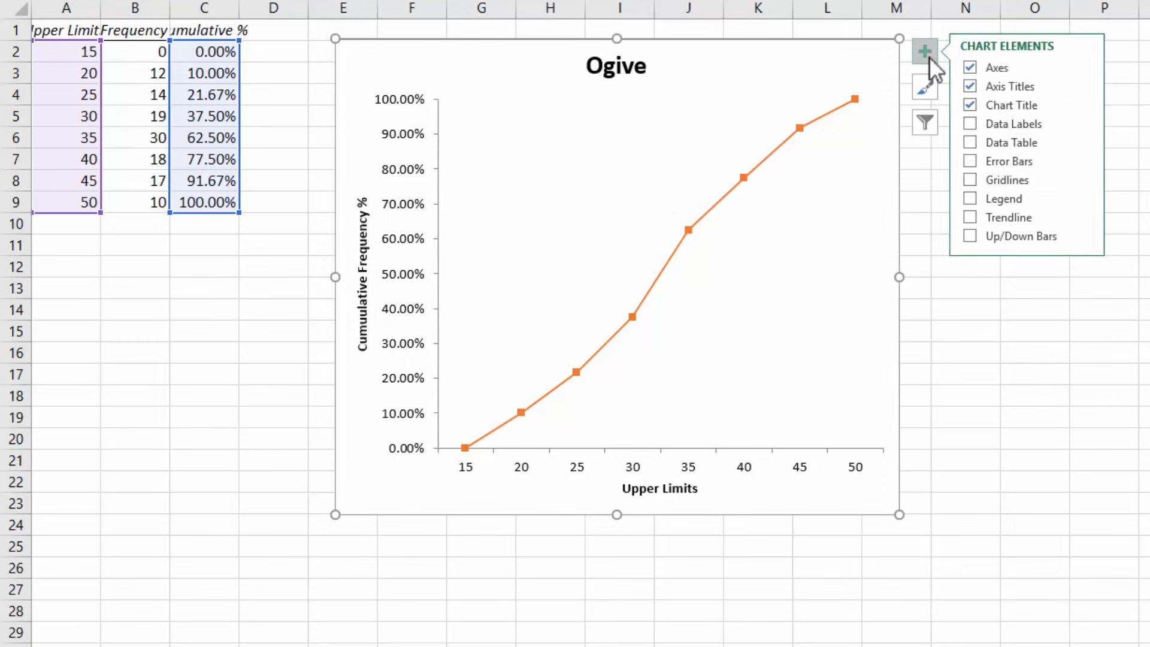
pyautogui.click(969, 124)
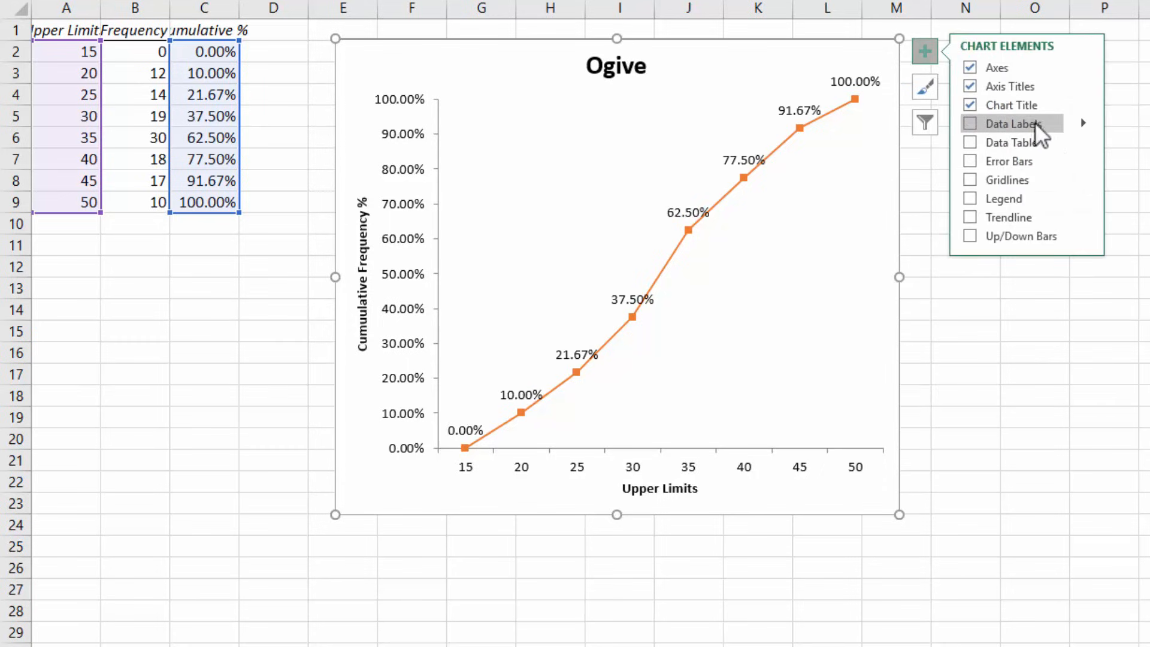
pyautogui.click(970, 124)
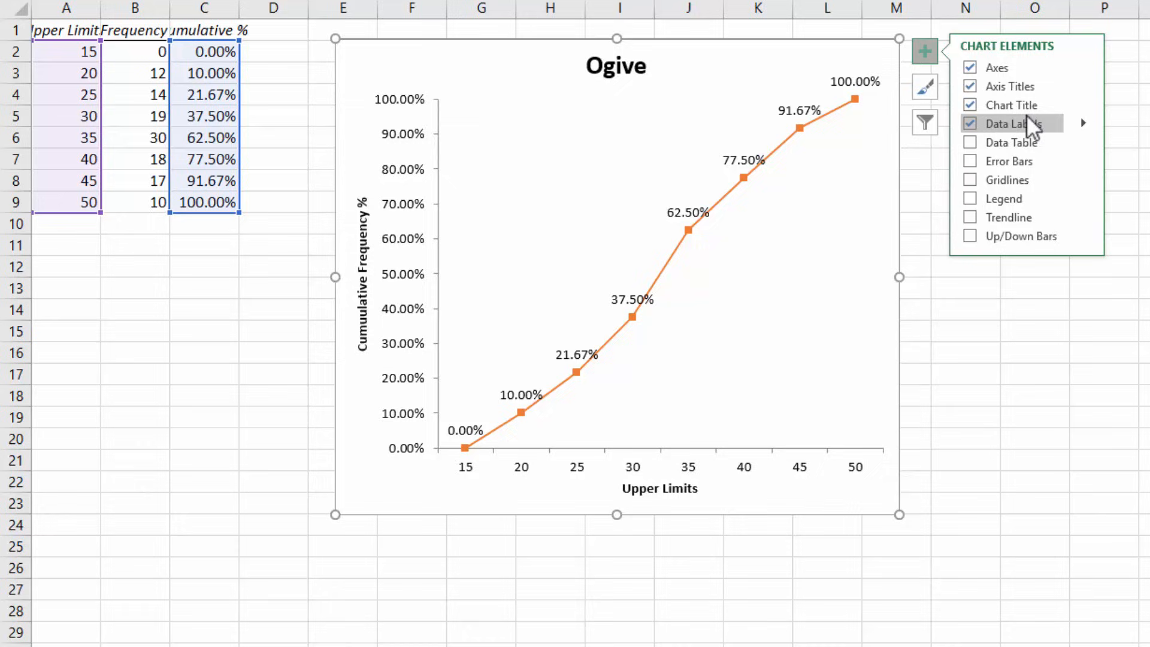
pyautogui.moveTo(1019, 118)
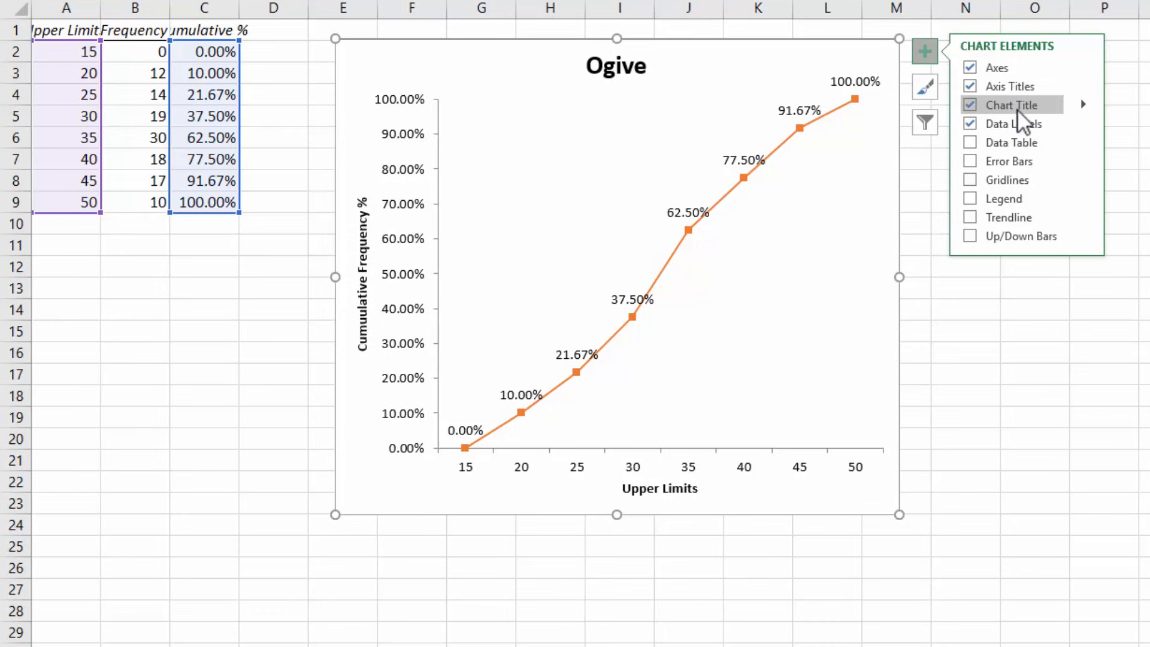